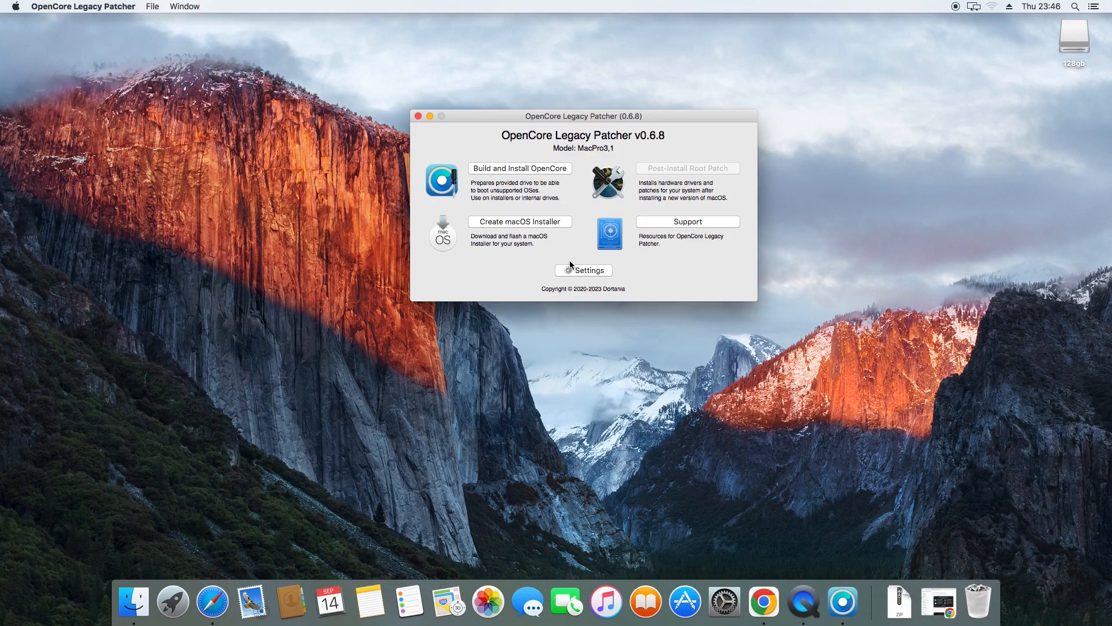
Step: Choose Create macOS Installer from the main window to reach the installer download options
click(519, 221)
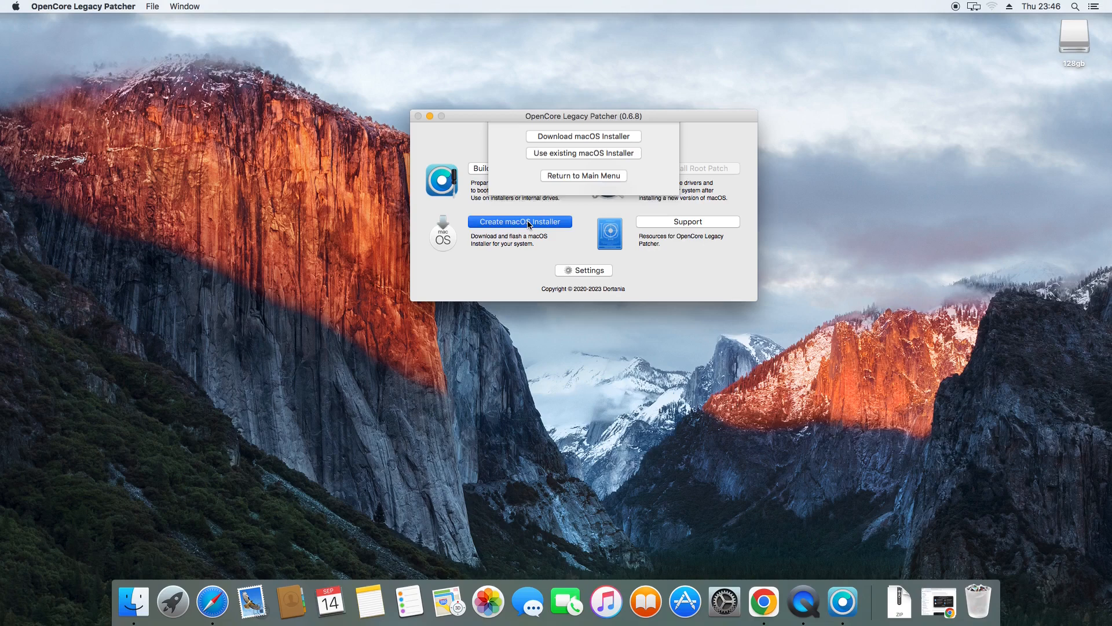
click(519, 221)
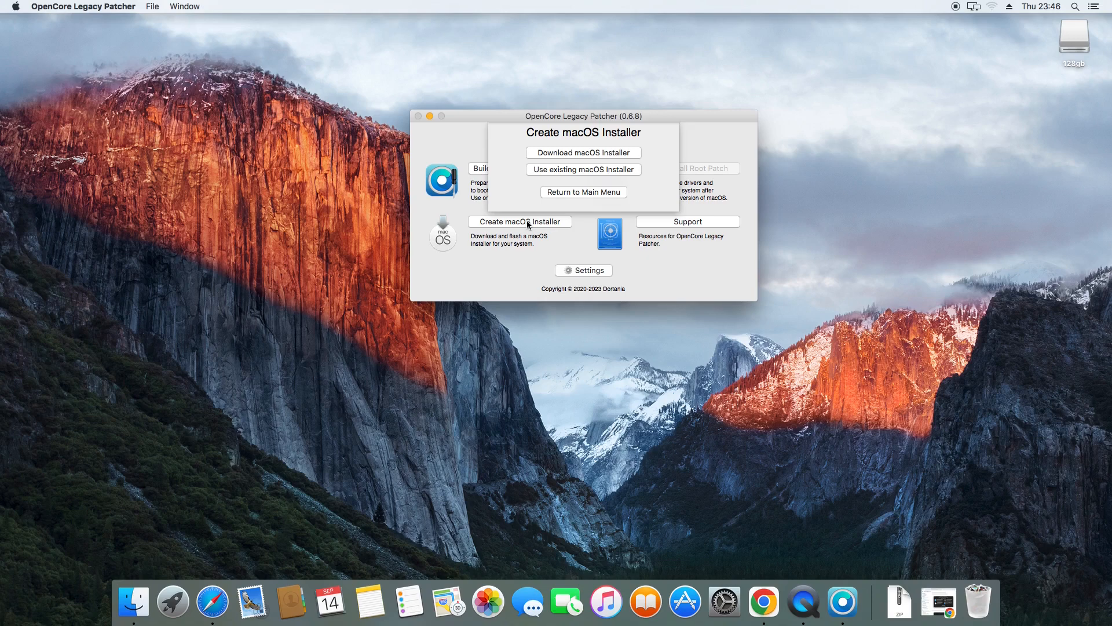
mouse_move(636, 198)
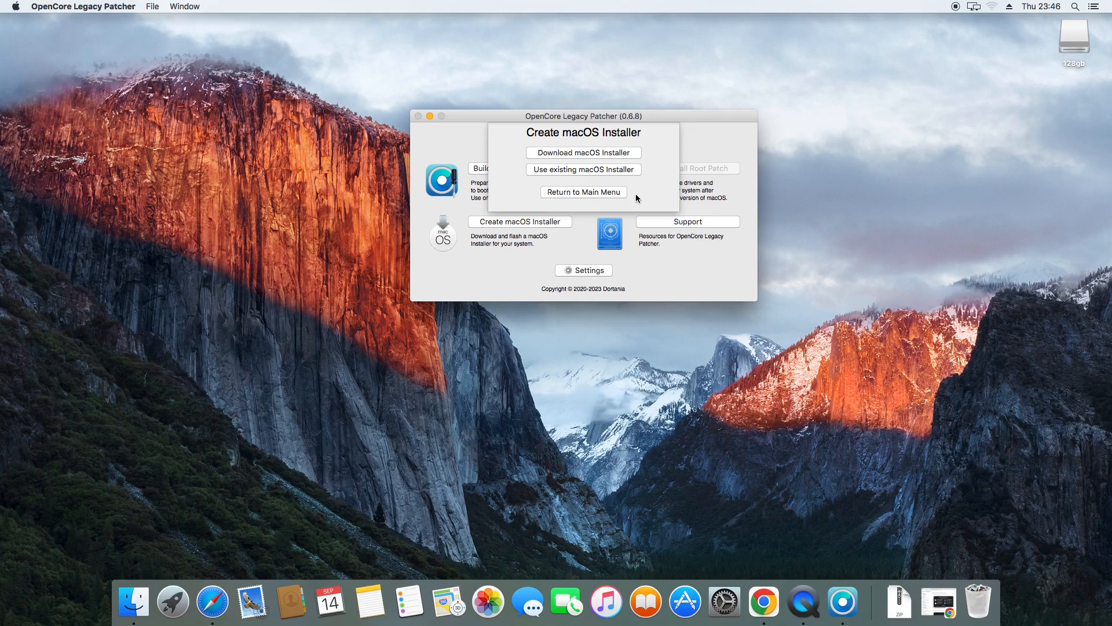